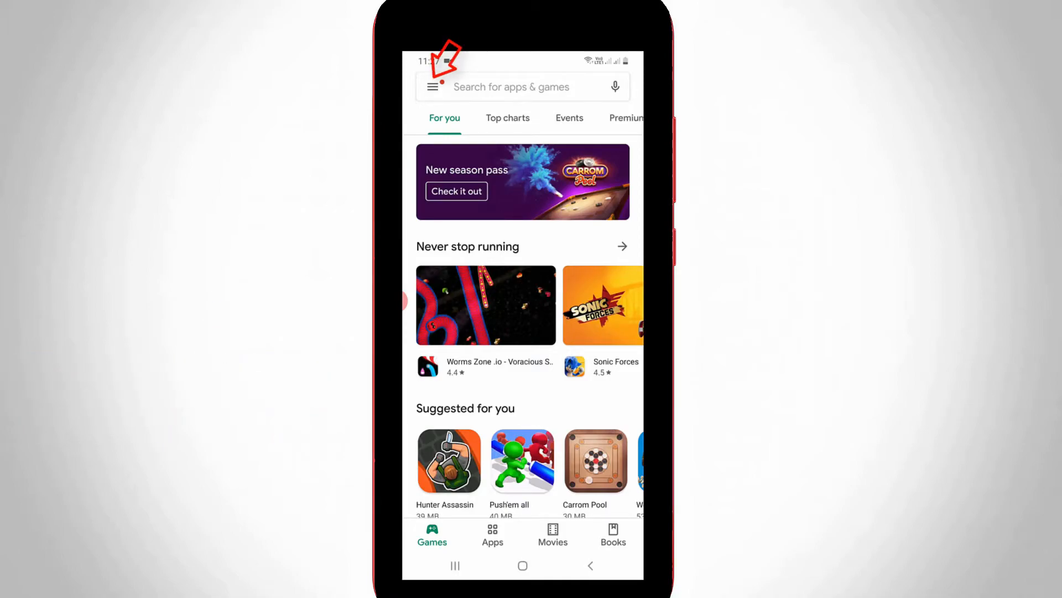
Step: Bring up the Play Store account side panel from the Games home page
click(434, 86)
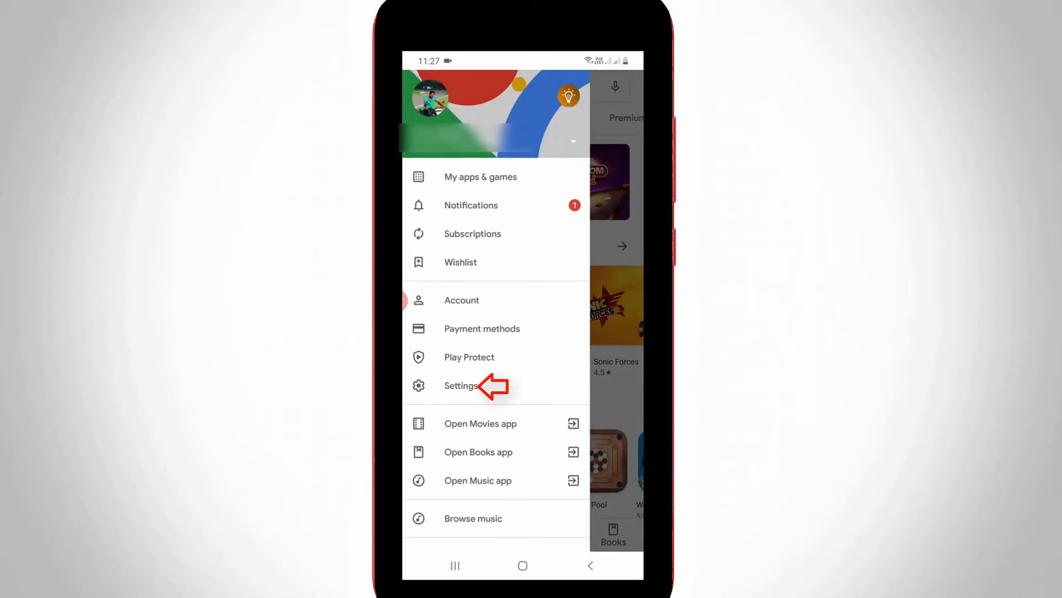
Step: Go to the Play Store Settings page showing Theme set to Light
click(462, 385)
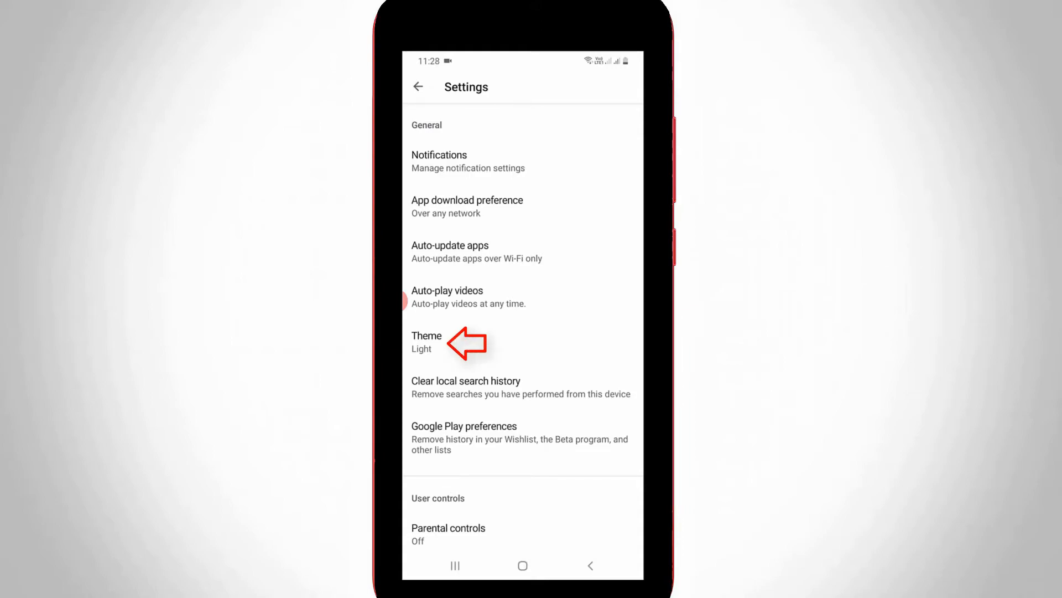
Step: Change the Play Store theme from Light to Dark
click(427, 341)
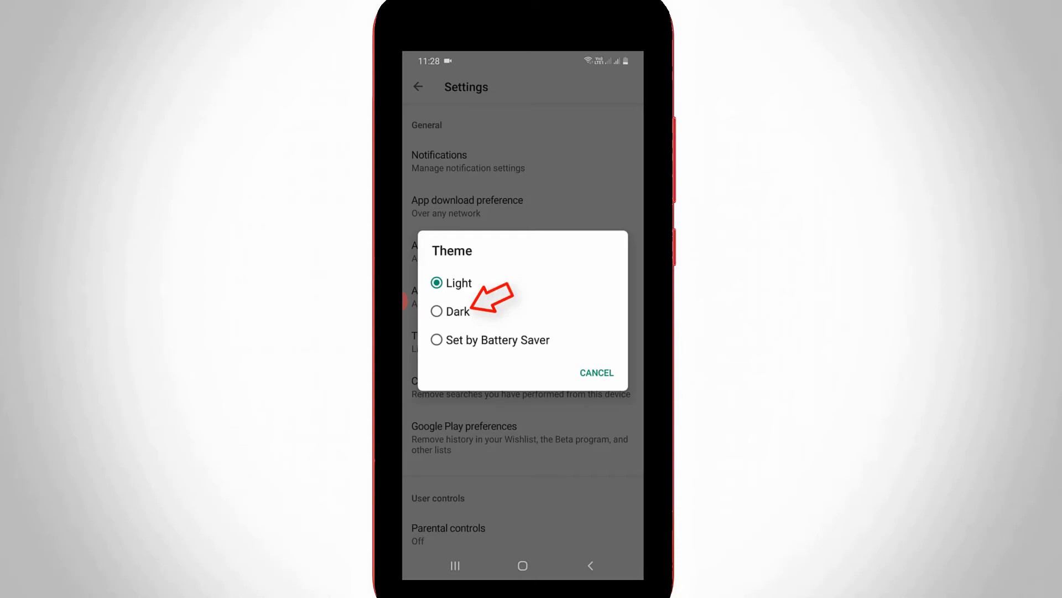
click(437, 311)
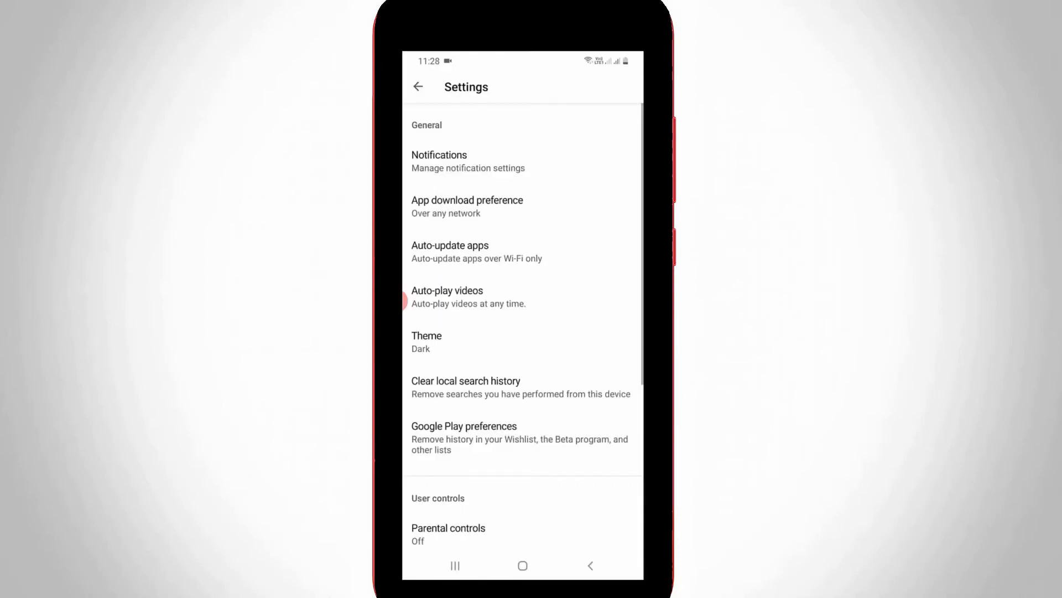